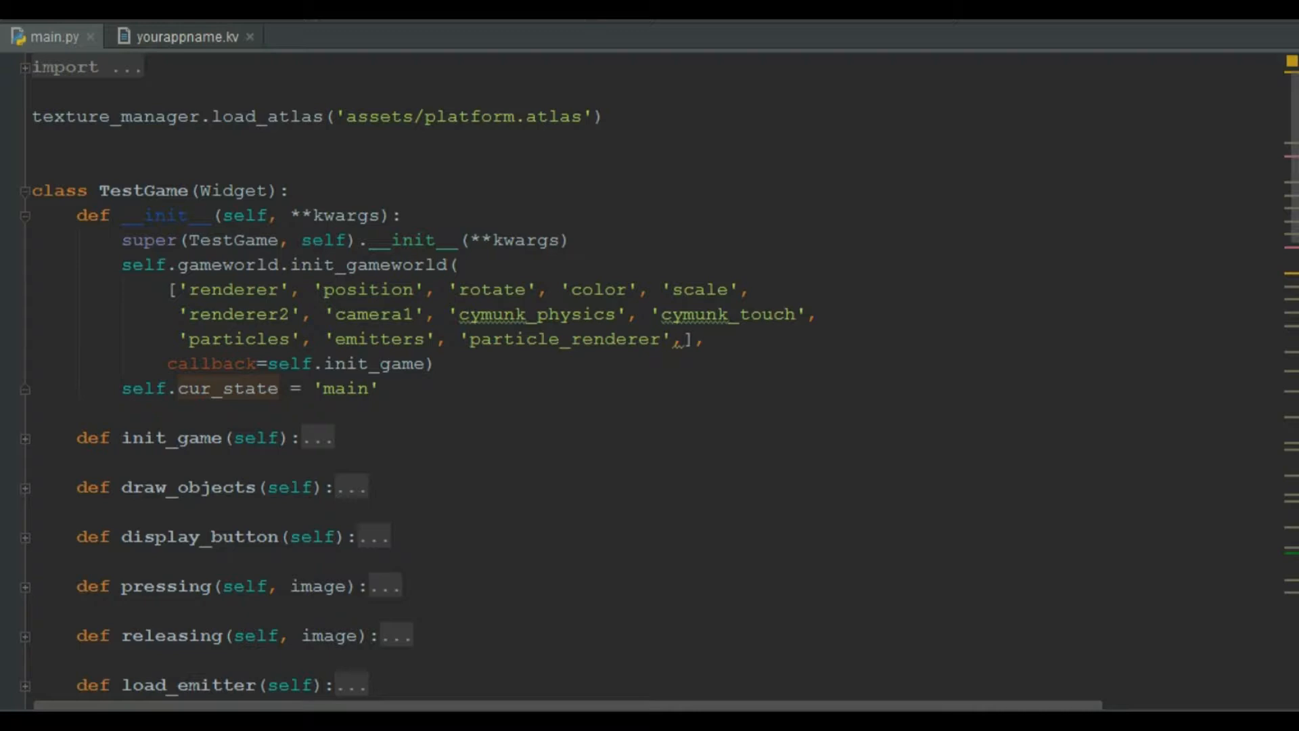
pyautogui.moveTo(632, 481)
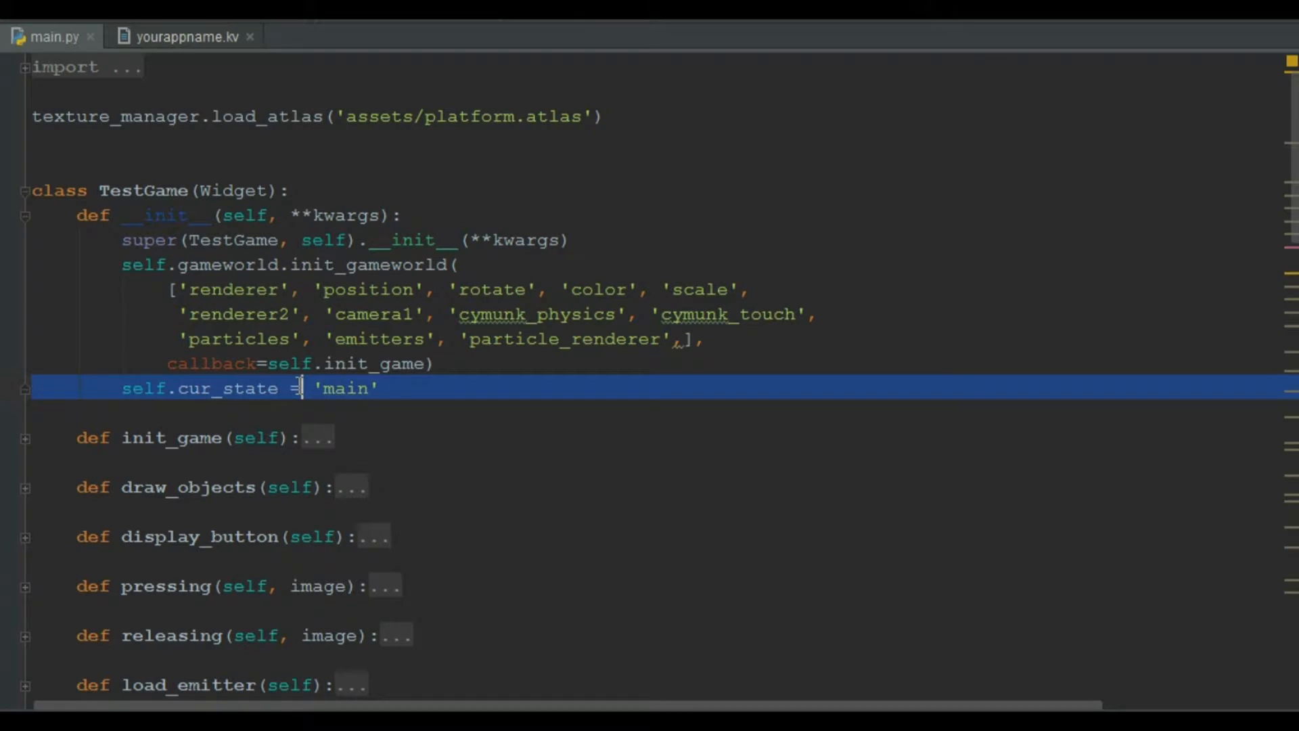
# Scroll down to setup_states and highlight the main state's systems_paused list.
pyautogui.scroll(-3)
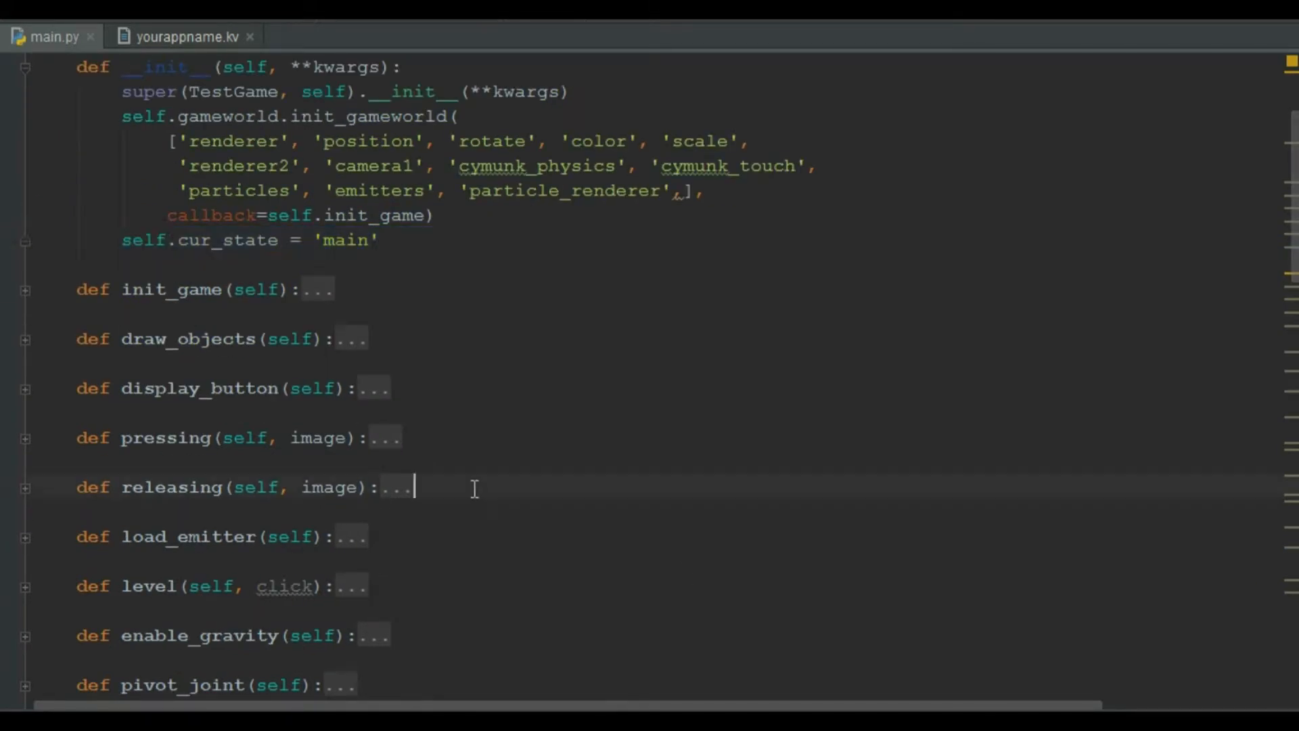
pyautogui.scroll(-3)
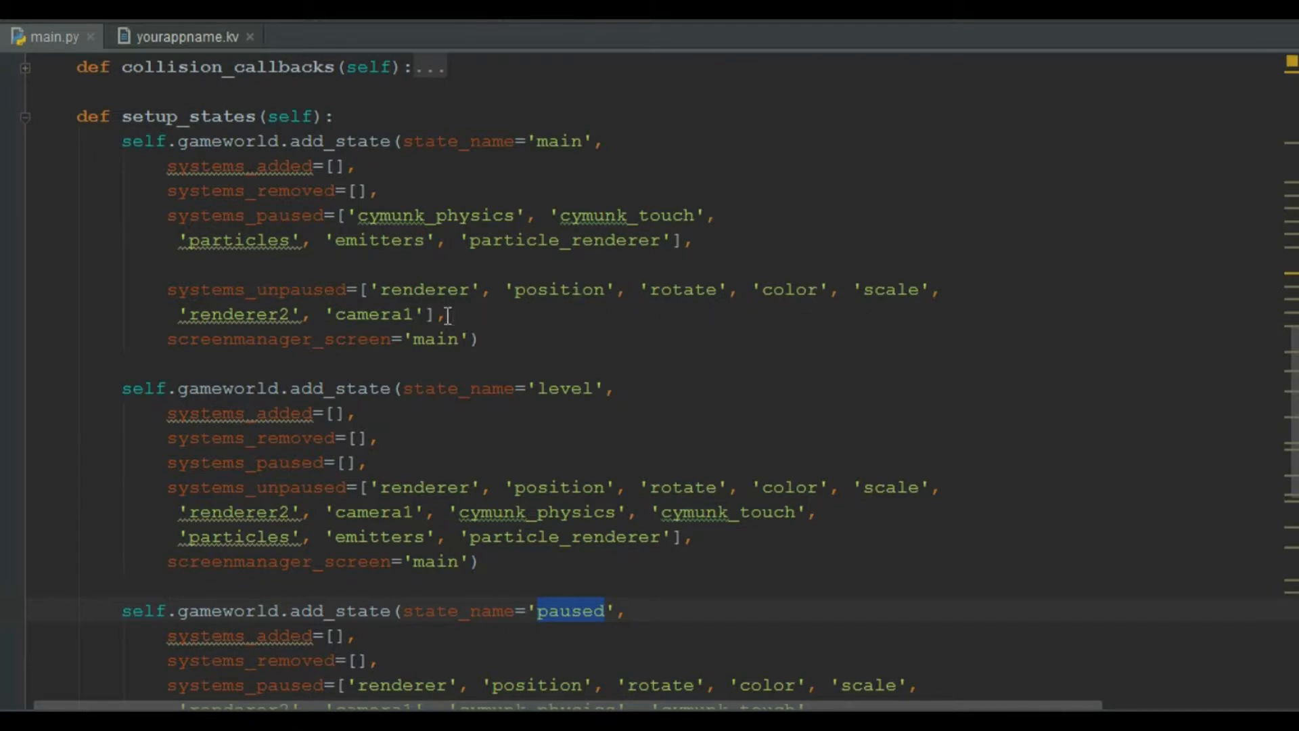
pyautogui.doubleClick(586, 241)
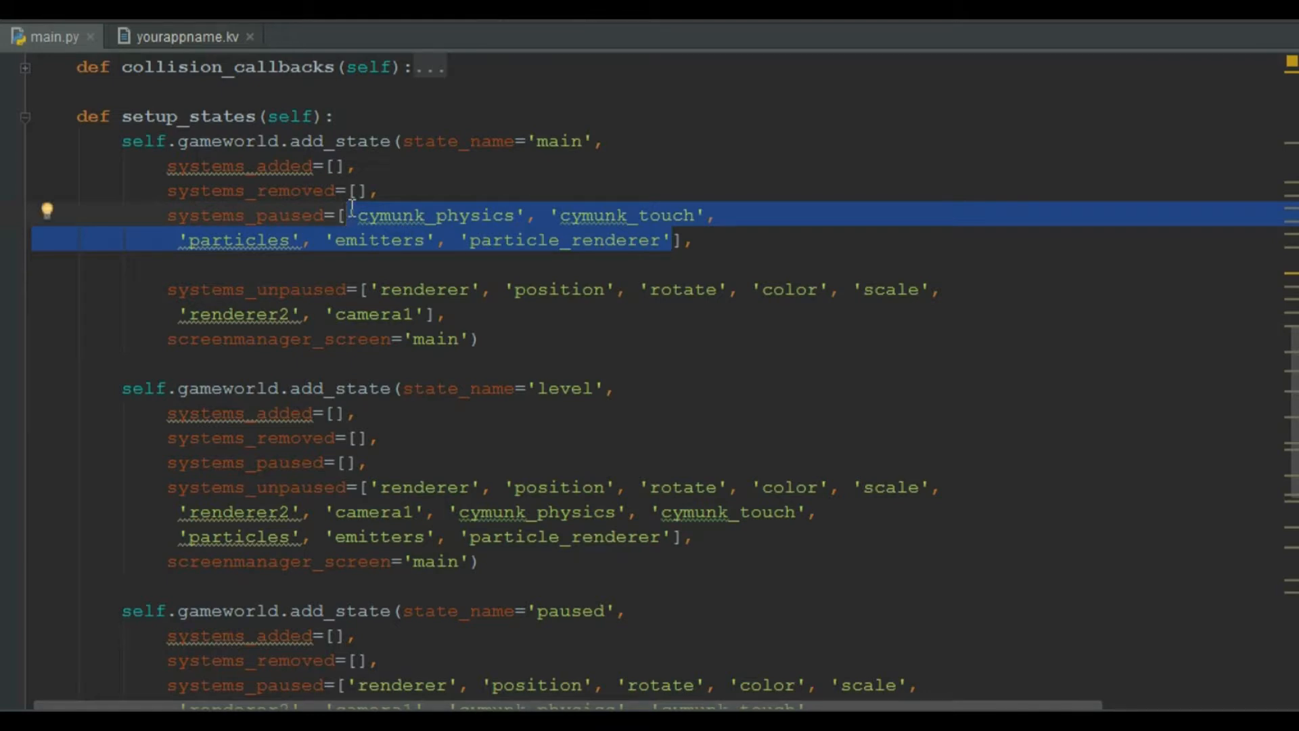
pyautogui.moveTo(406, 289)
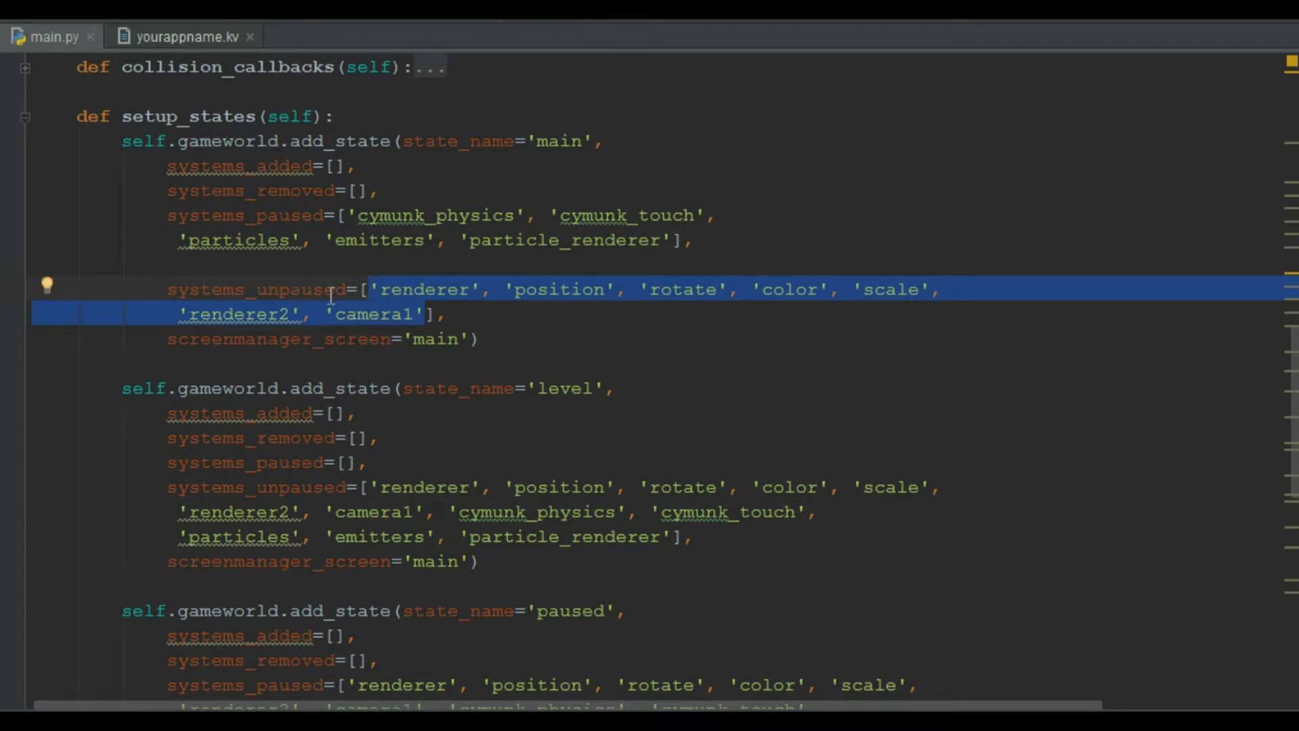
# Highlight the level state's systems_unpaused list and the paused state's systems_paused list.
pyautogui.scroll(-3)
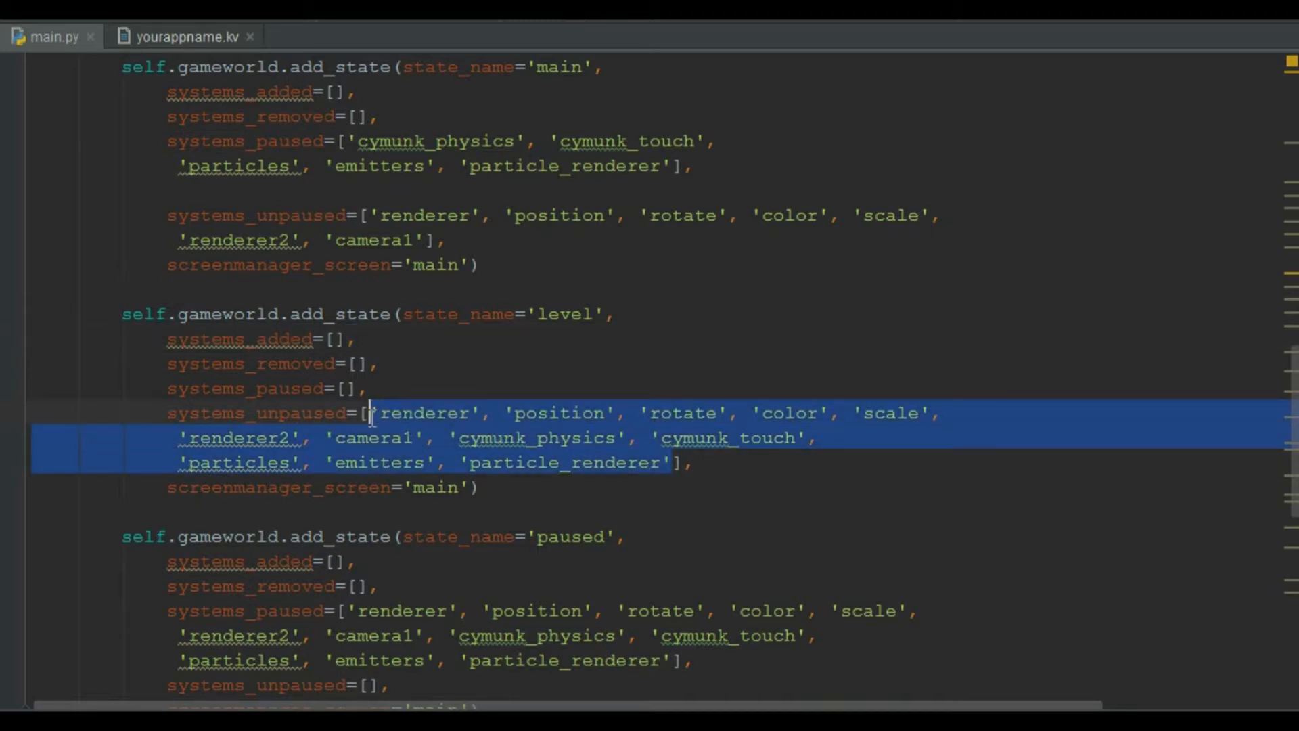
pyautogui.doubleClick(256, 413)
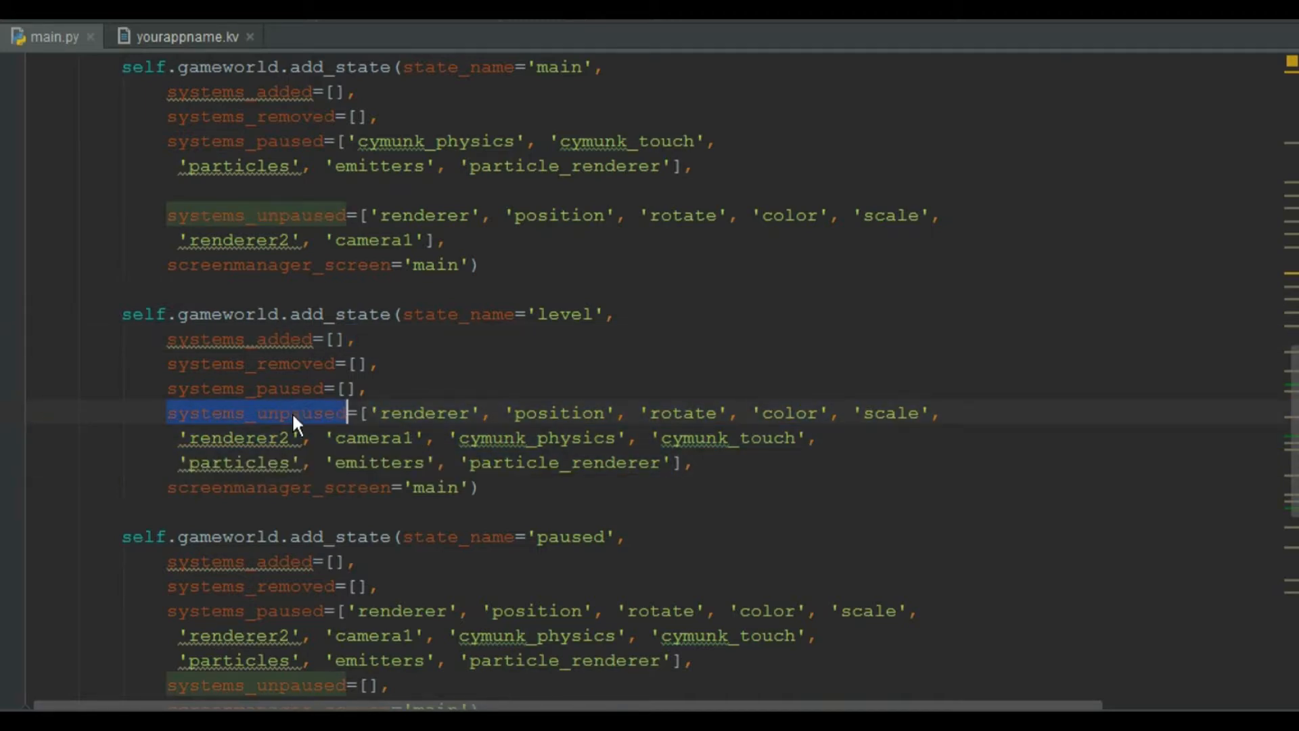
pyautogui.scroll(-3)
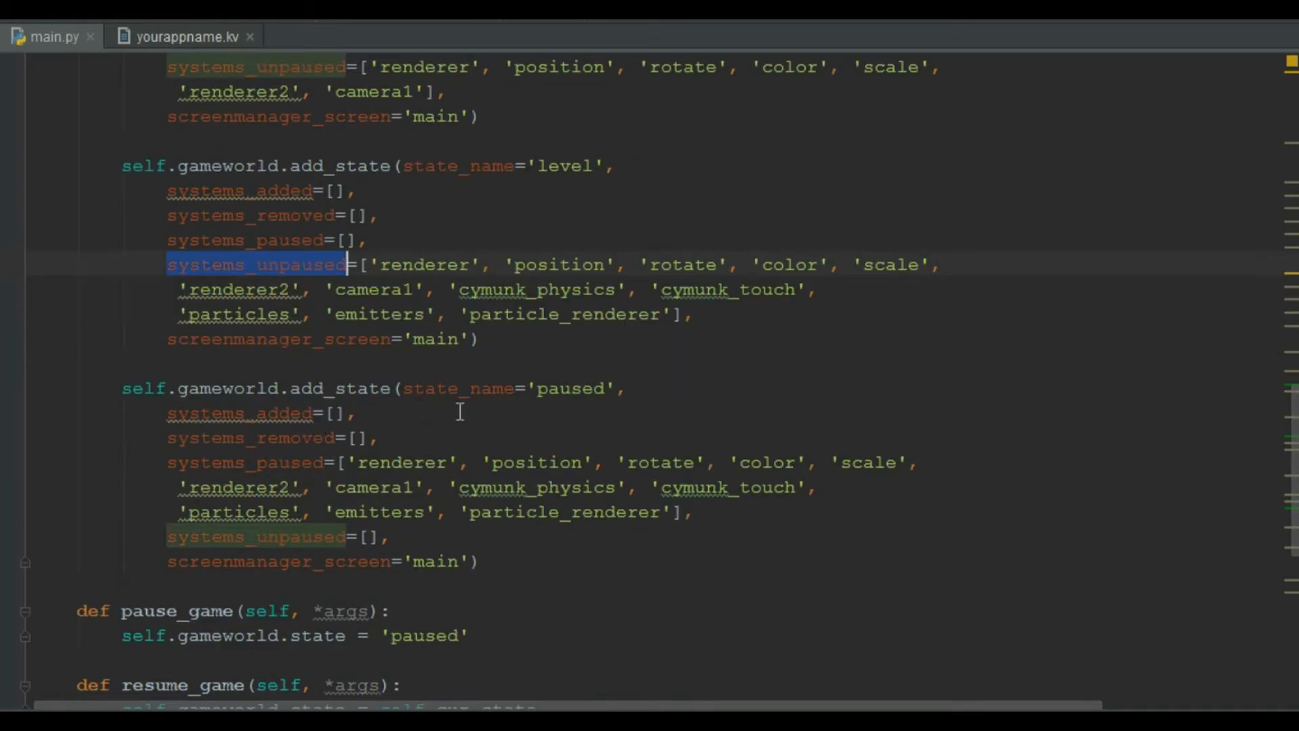
pyautogui.doubleClick(570, 389)
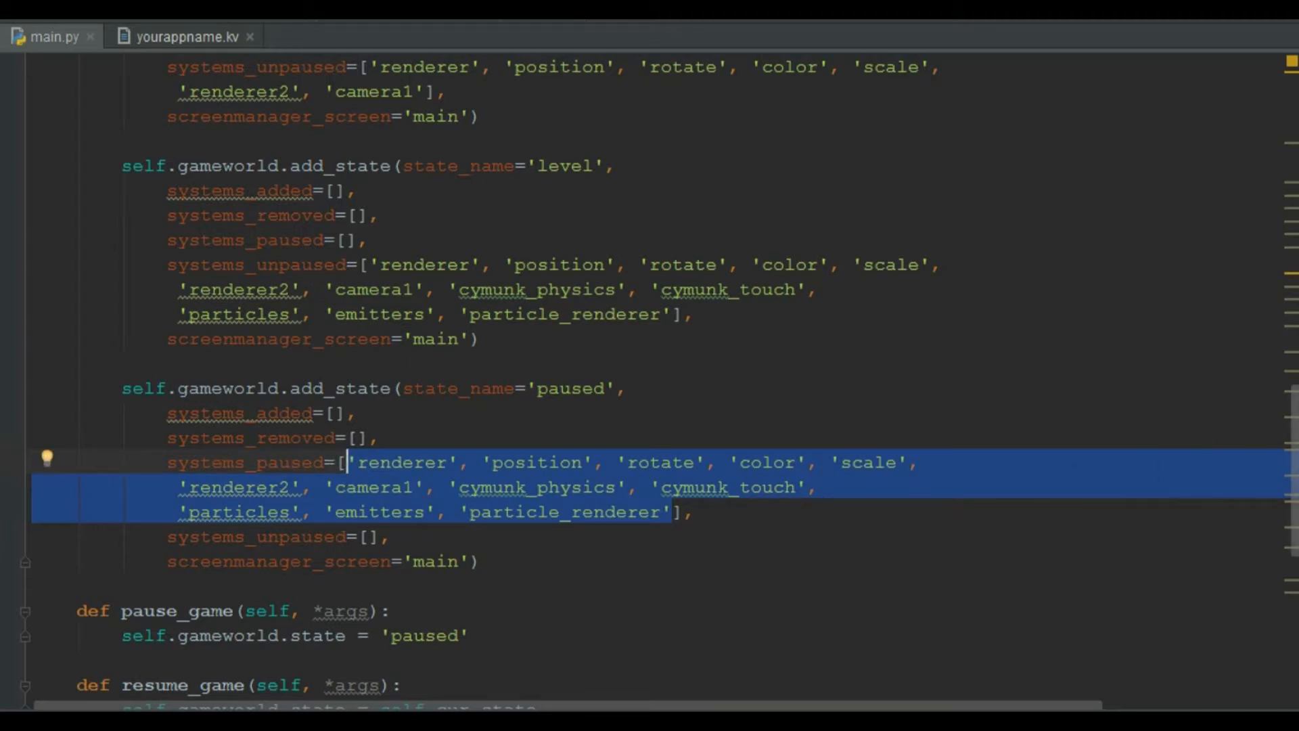
pyautogui.moveTo(982, 404)
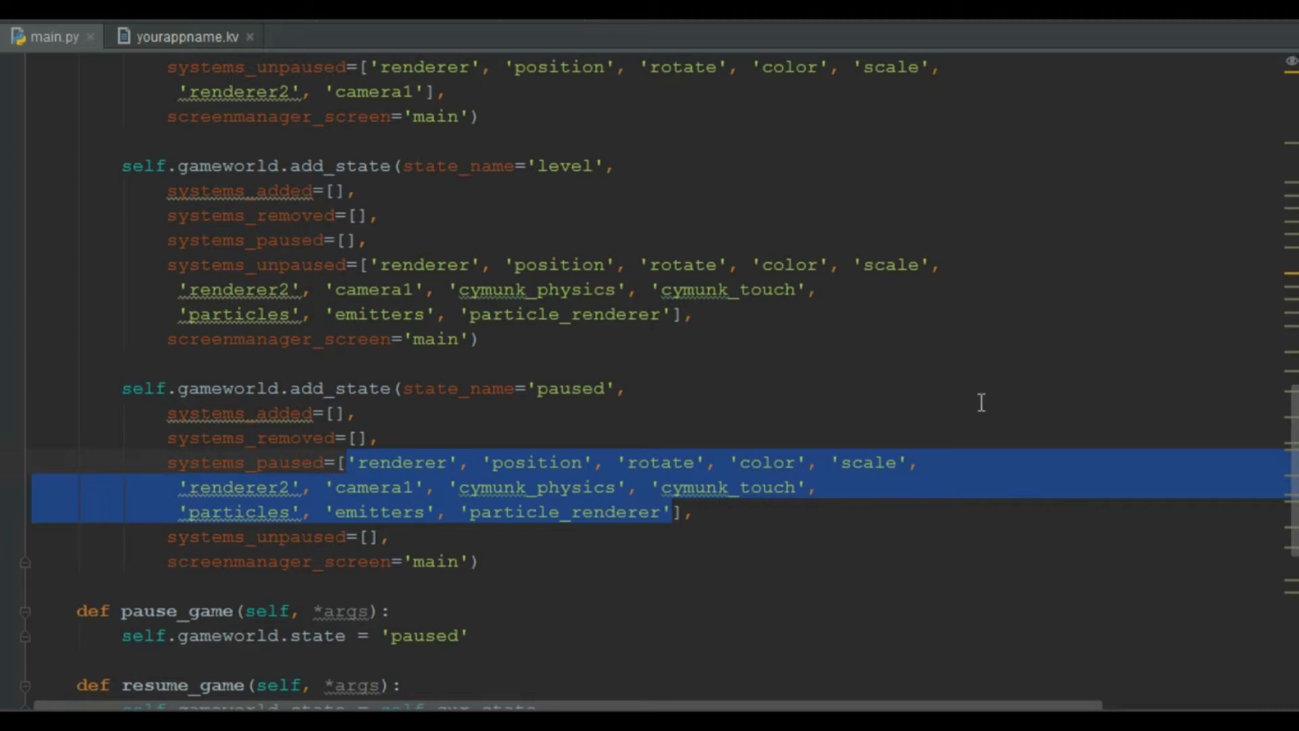
pyautogui.scroll(3)
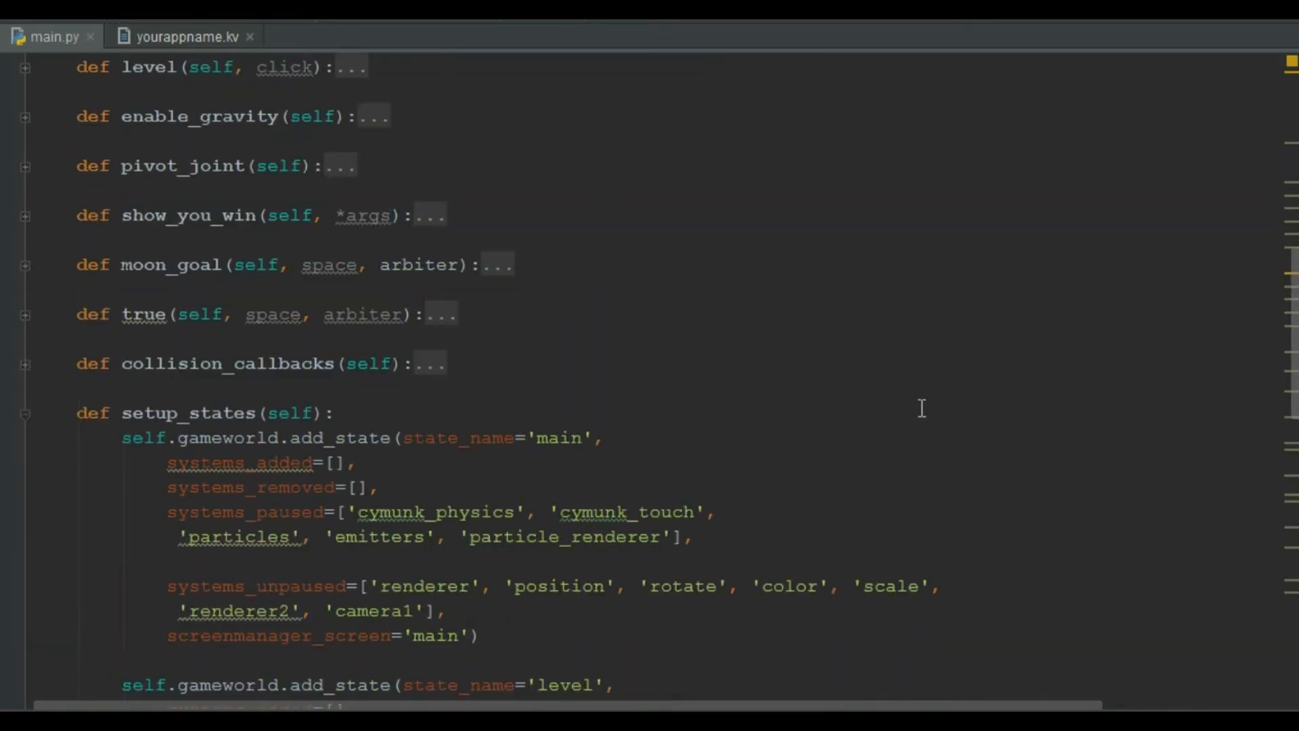
pyautogui.scroll(3)
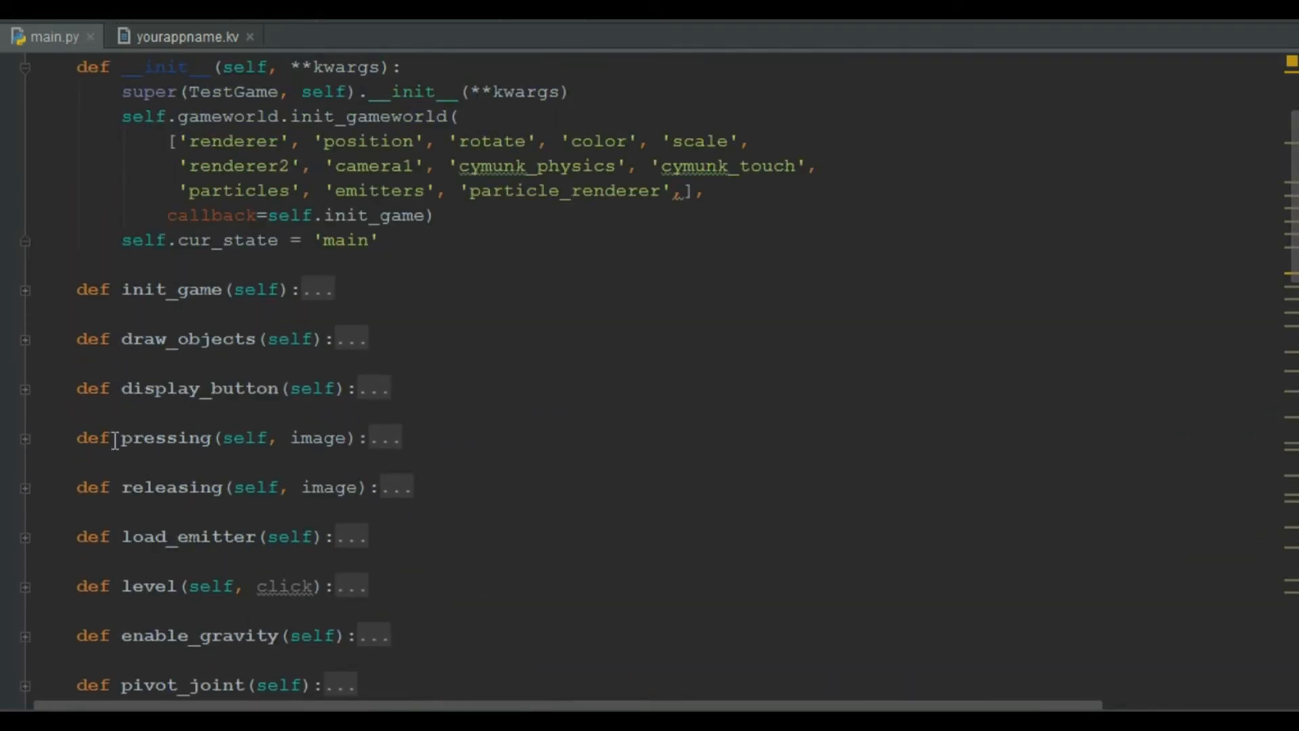
pyautogui.click(25, 589)
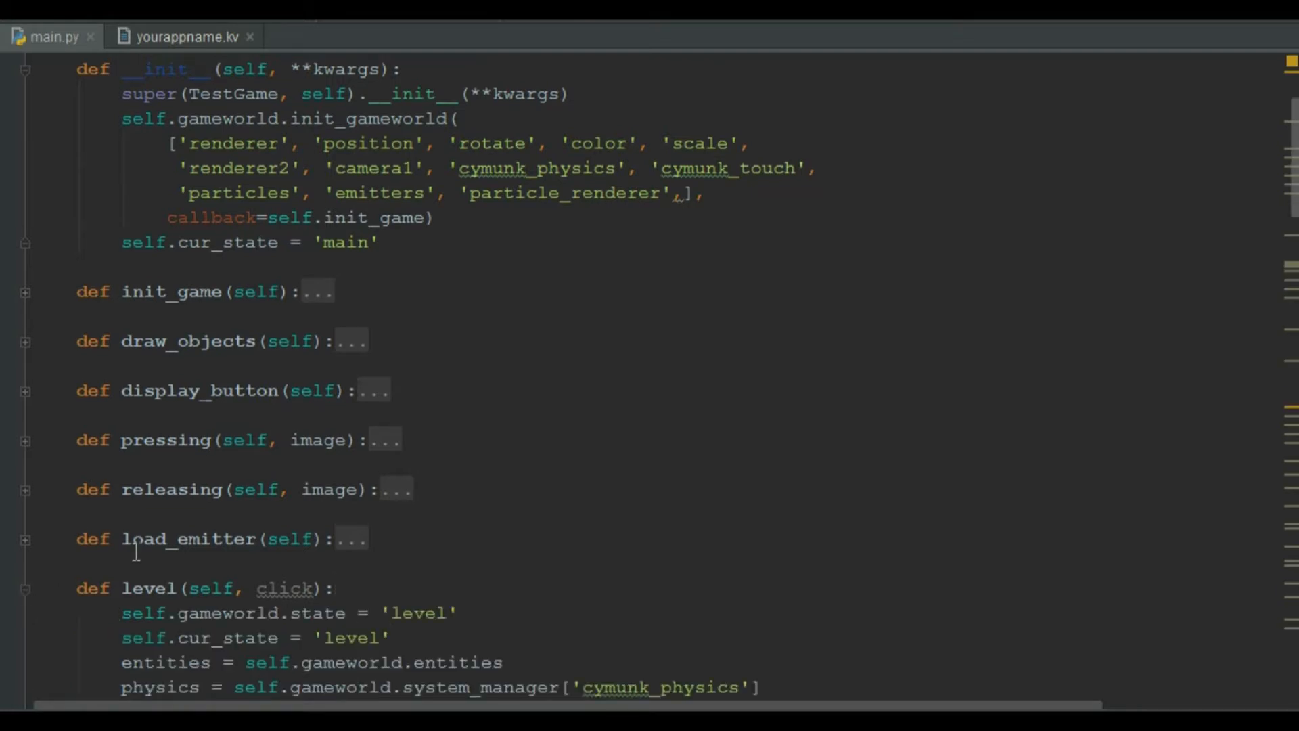
pyautogui.scroll(-3)
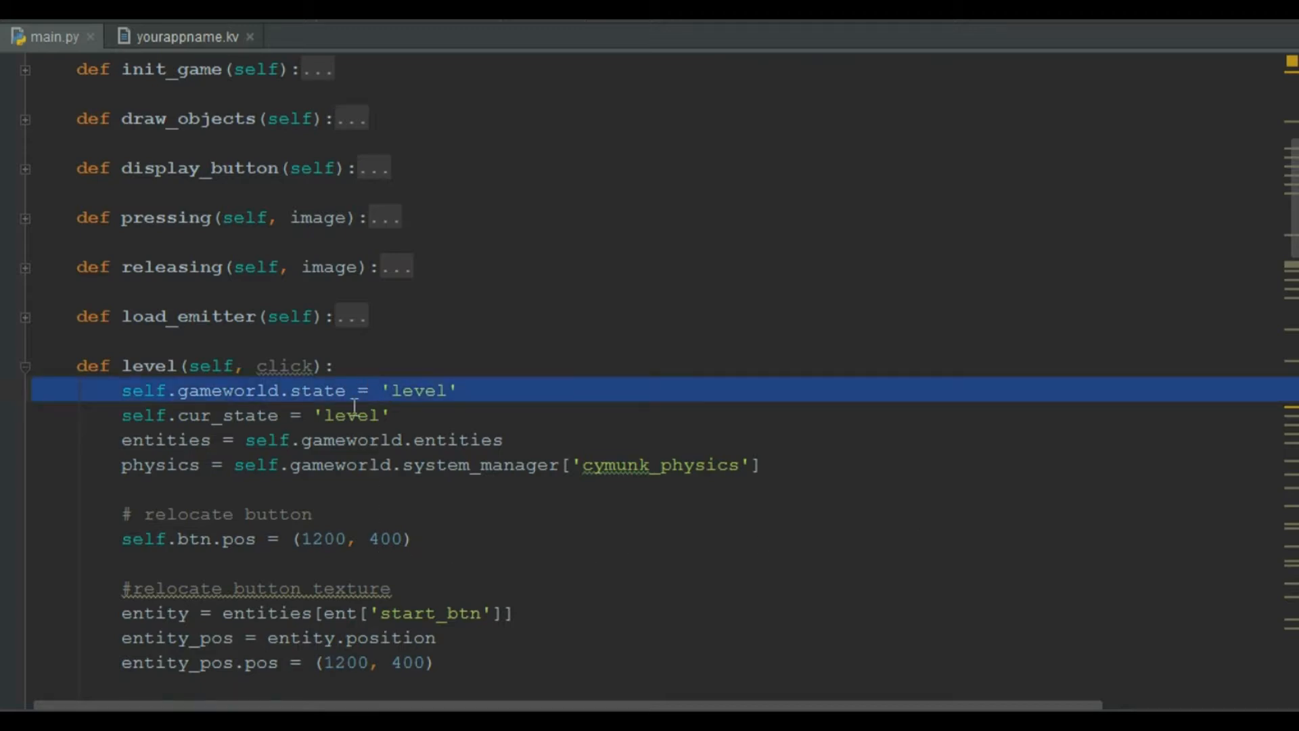
pyautogui.click(347, 416)
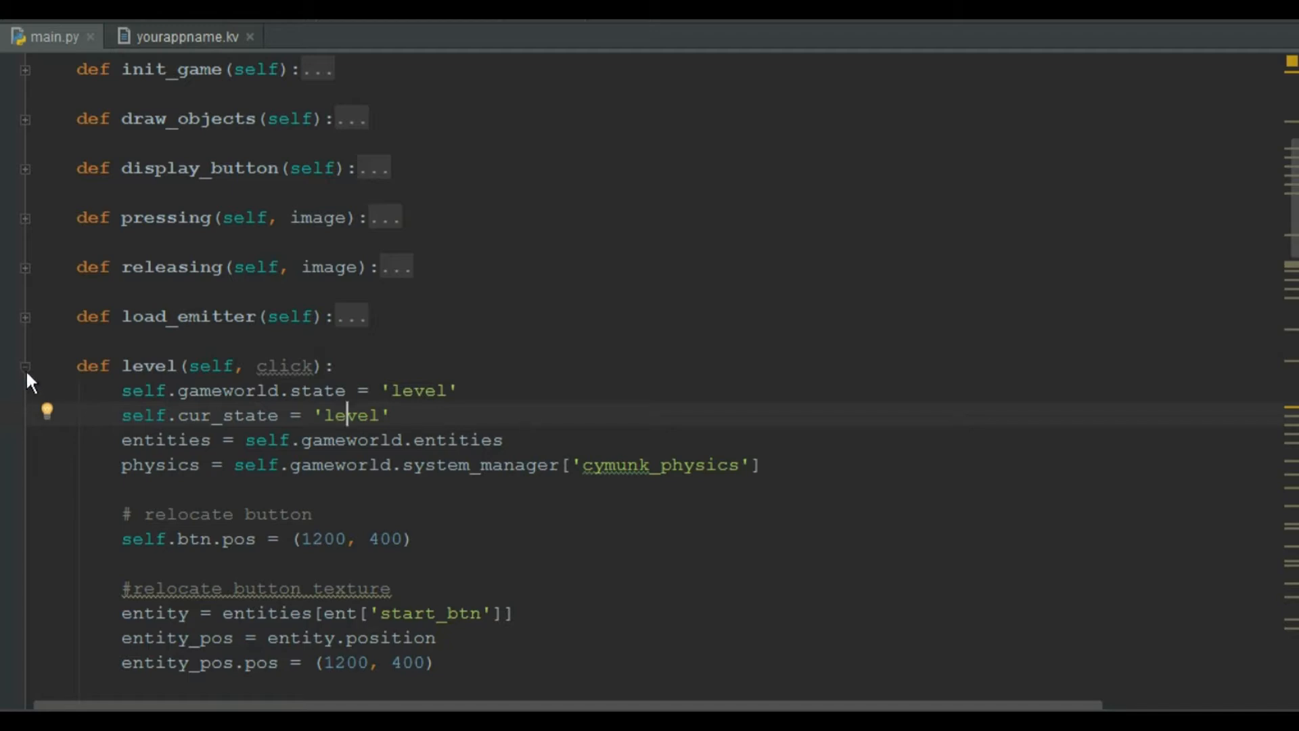
pyautogui.click(25, 367)
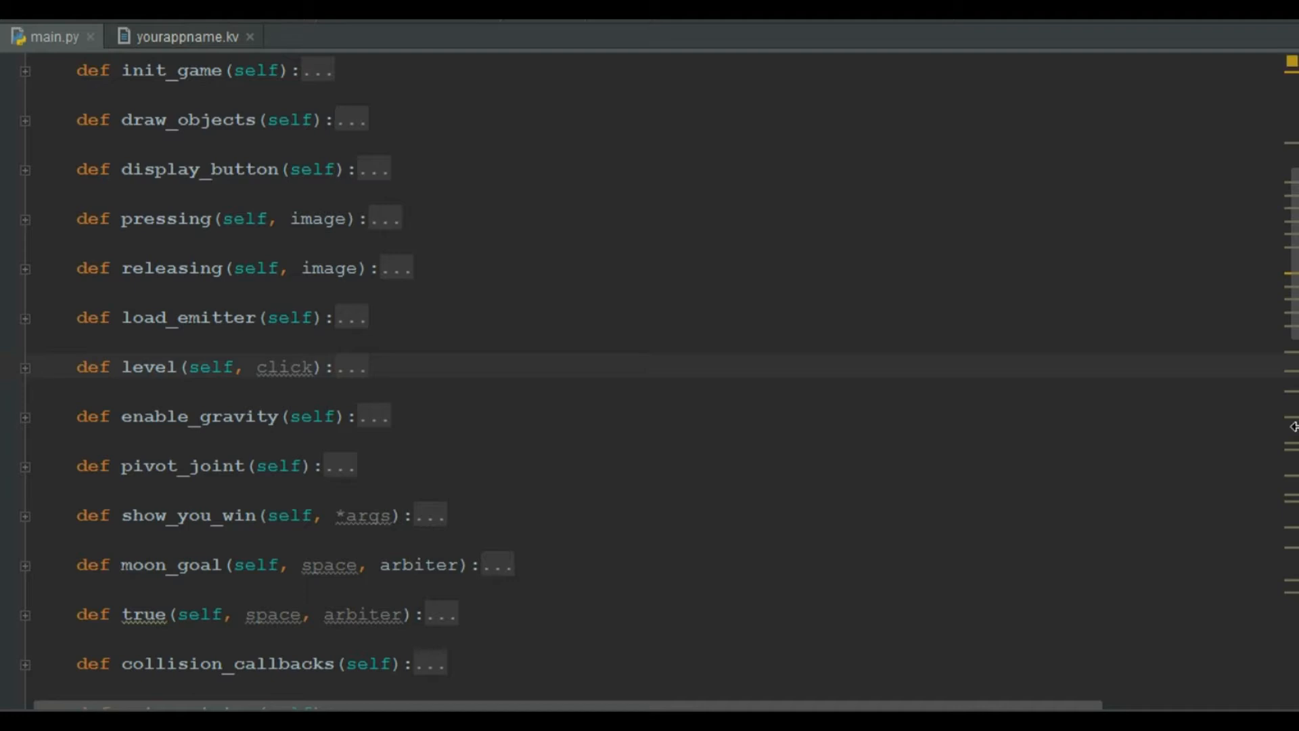
# Scroll to the end of main.py, point out pause_game in on_pause and highlight the resume_game method name.
pyautogui.scroll(-3)
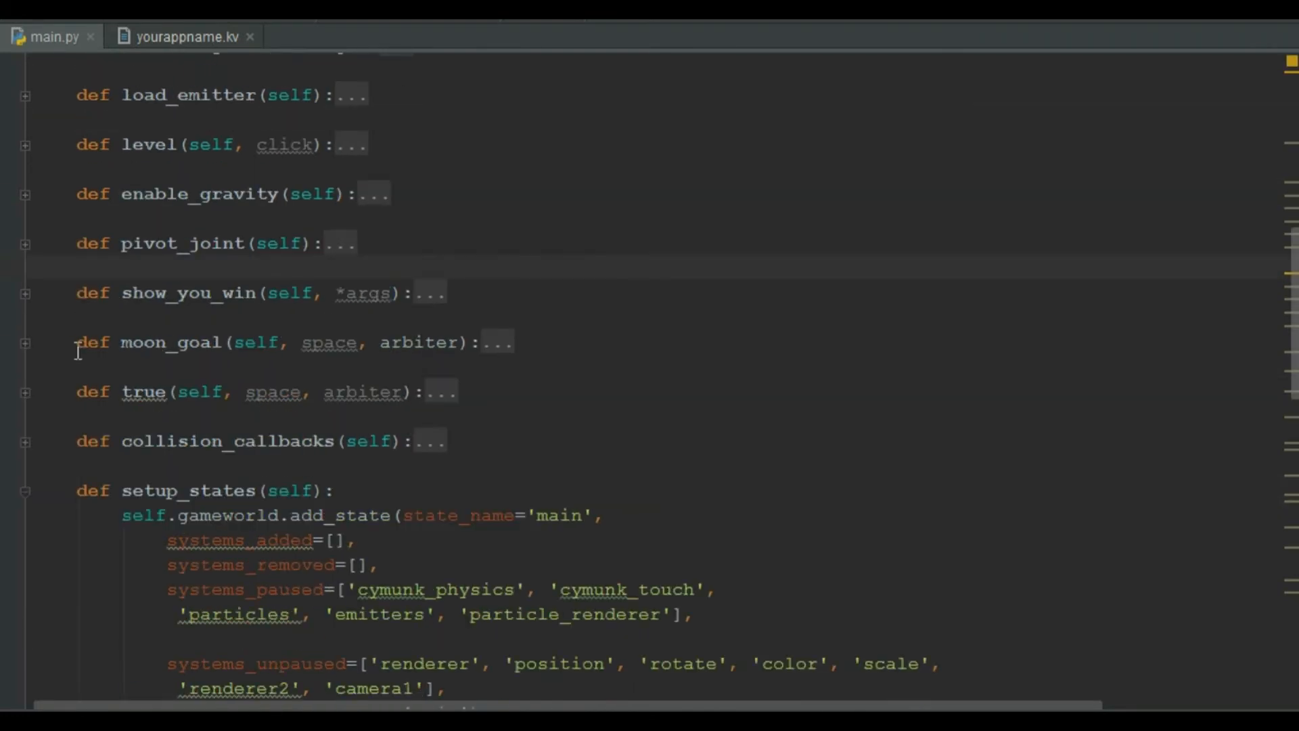
pyautogui.scroll(-3)
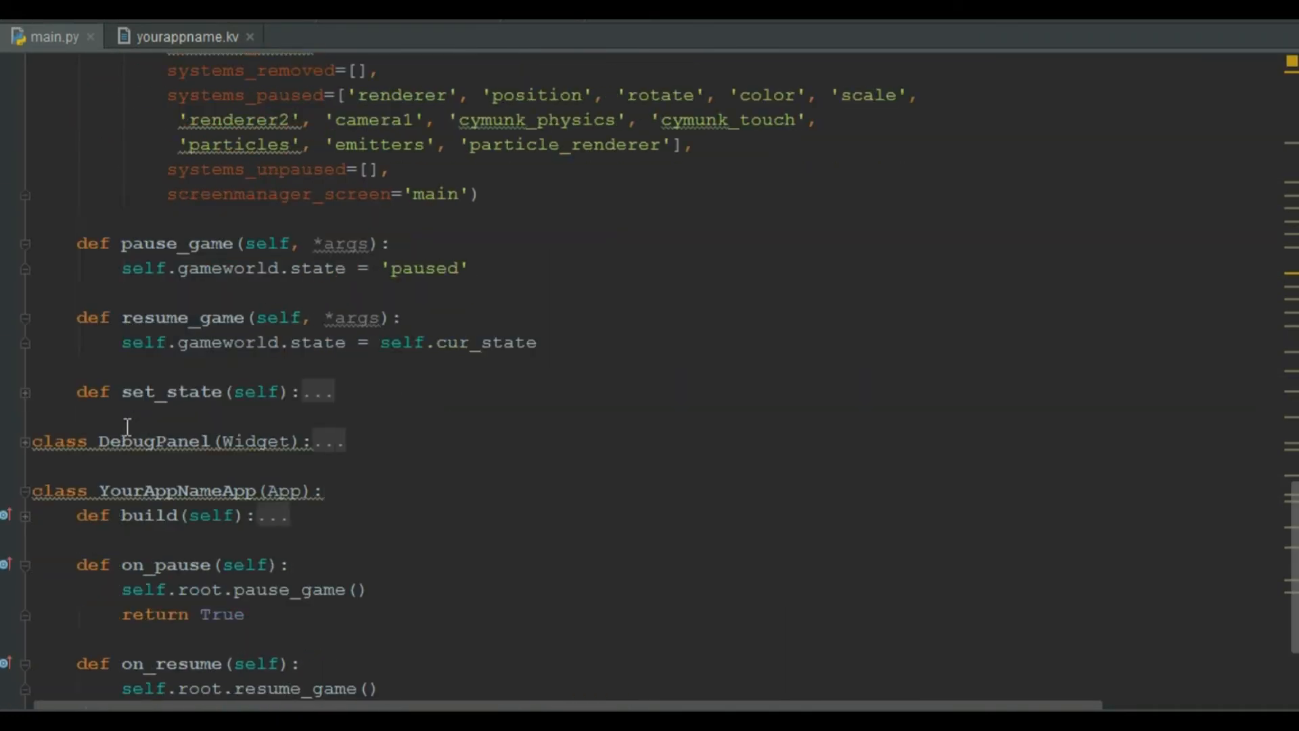
pyautogui.scroll(-3)
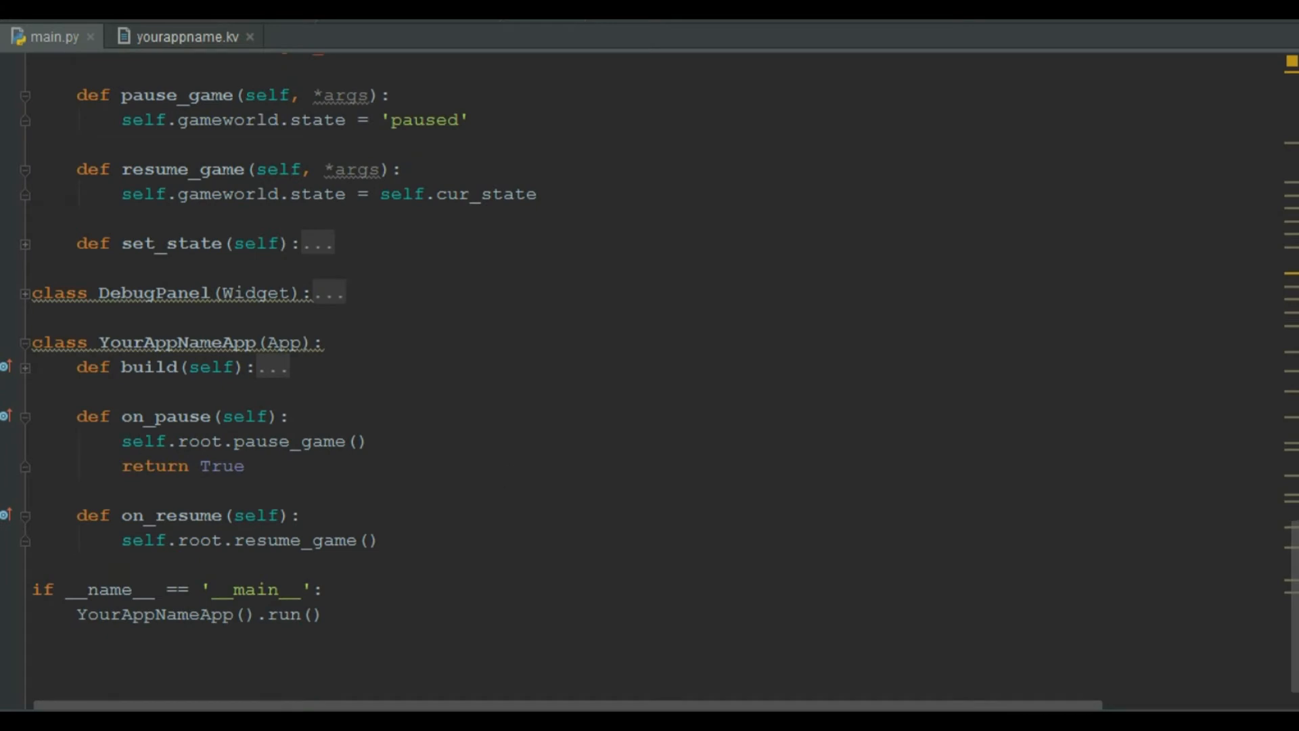
pyautogui.click(215, 487)
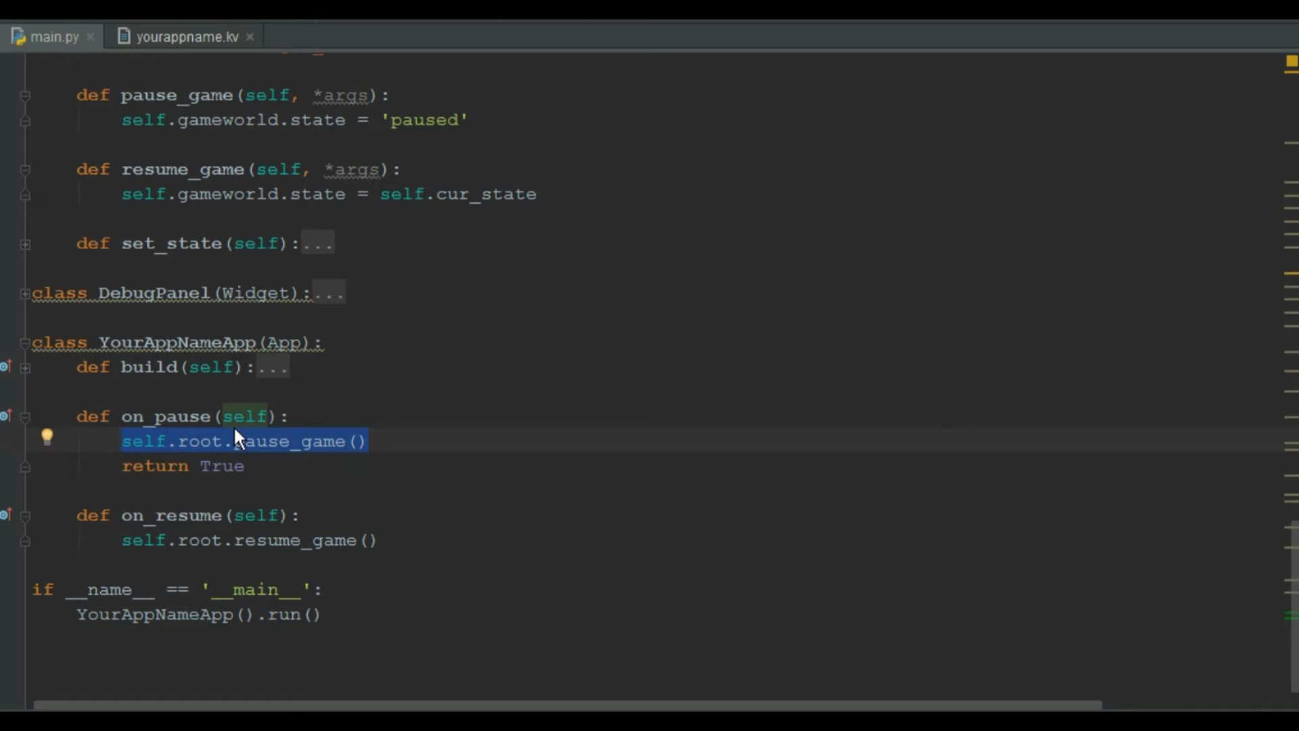
pyautogui.moveTo(238, 80)
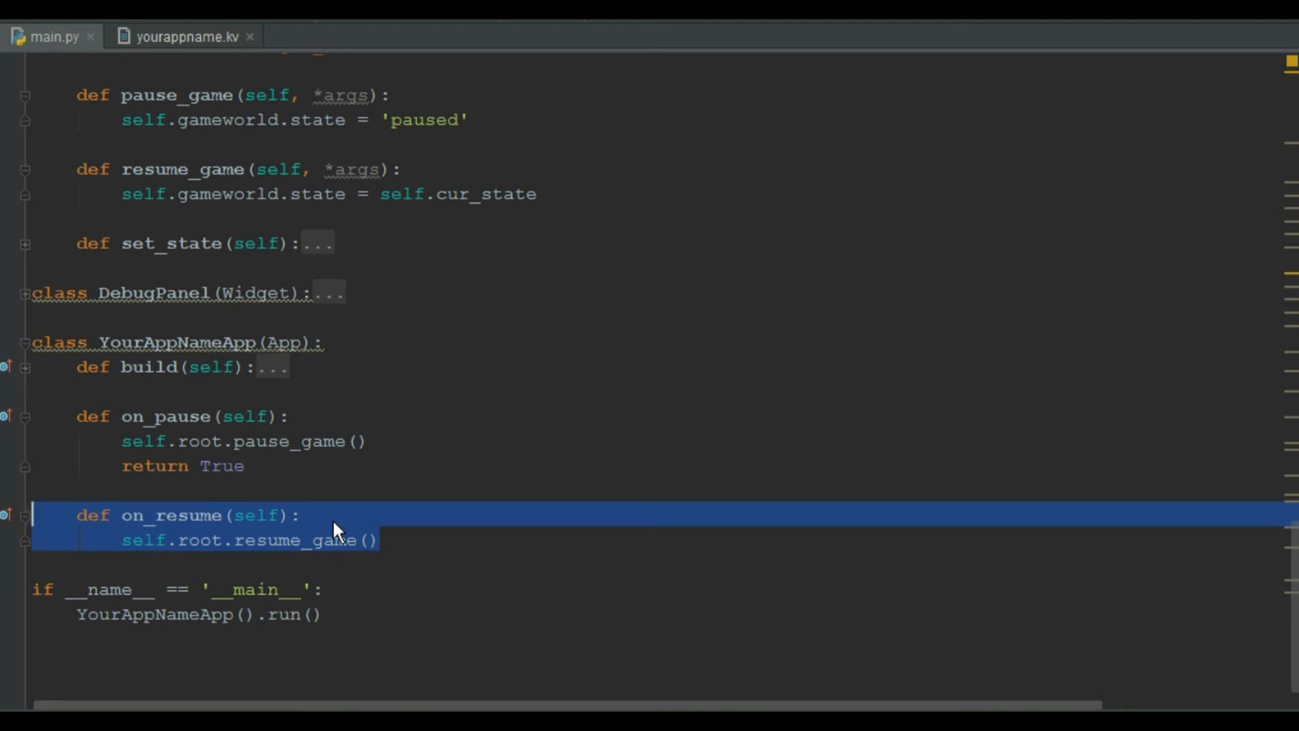
pyautogui.moveTo(265, 375)
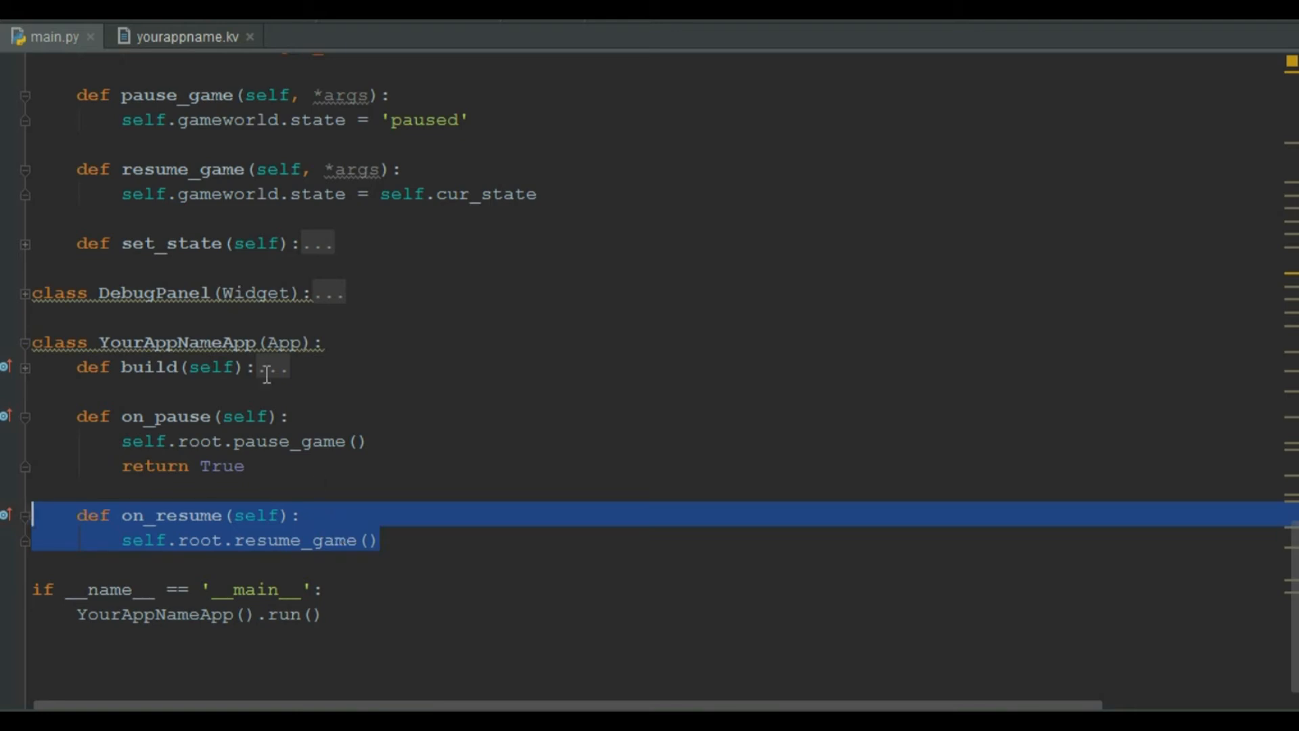
pyautogui.doubleClick(183, 171)
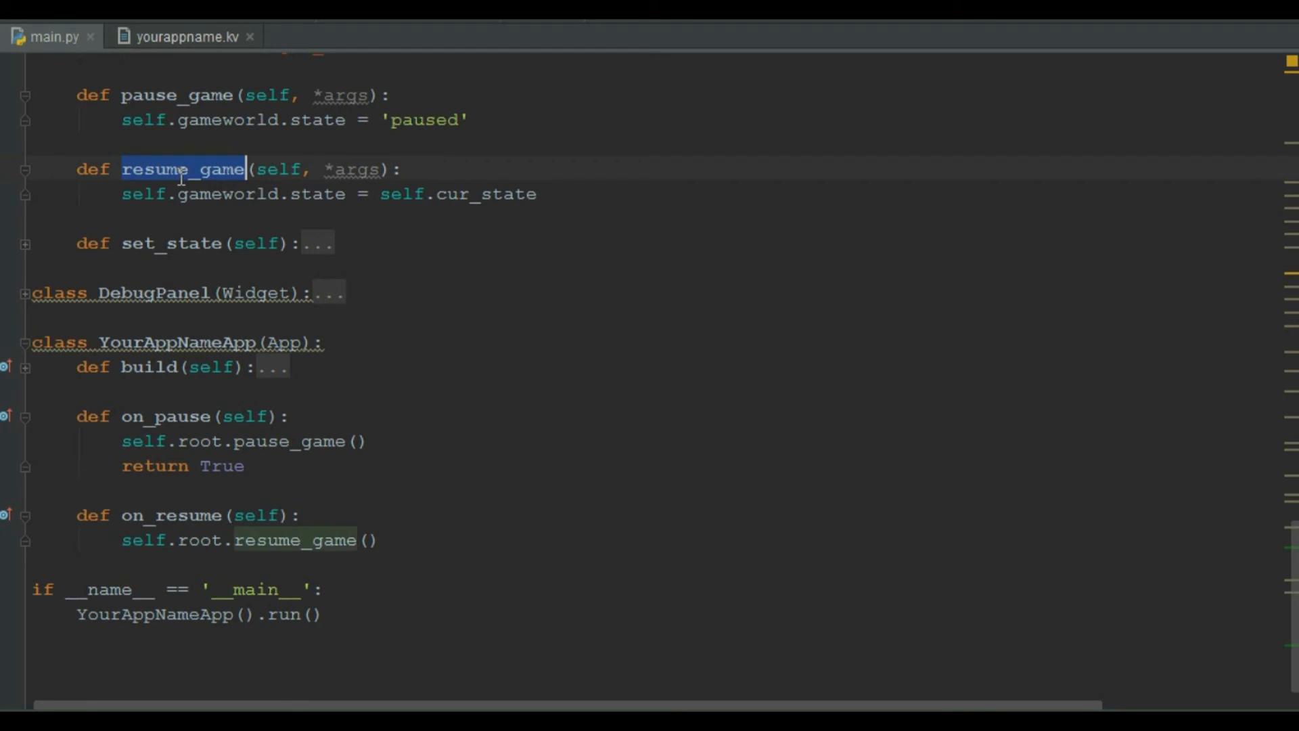